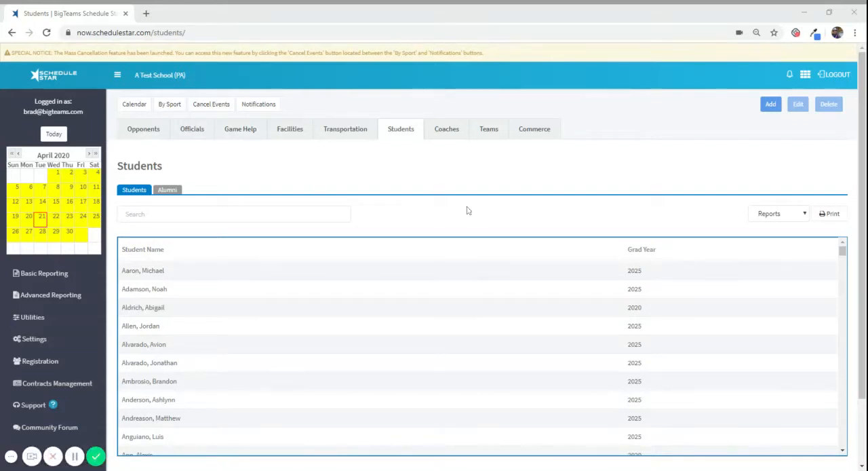
{"action": "mouse_move", "coordinate": [440, 198]}
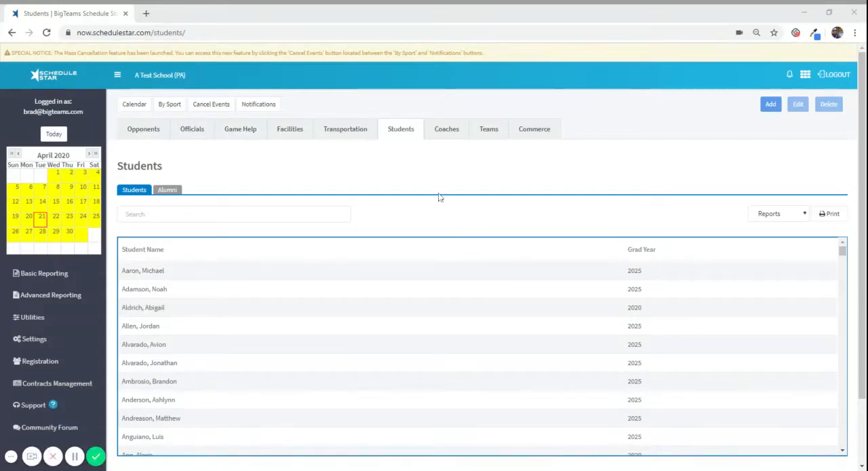
{"action": "mouse_move", "coordinate": [385, 188]}
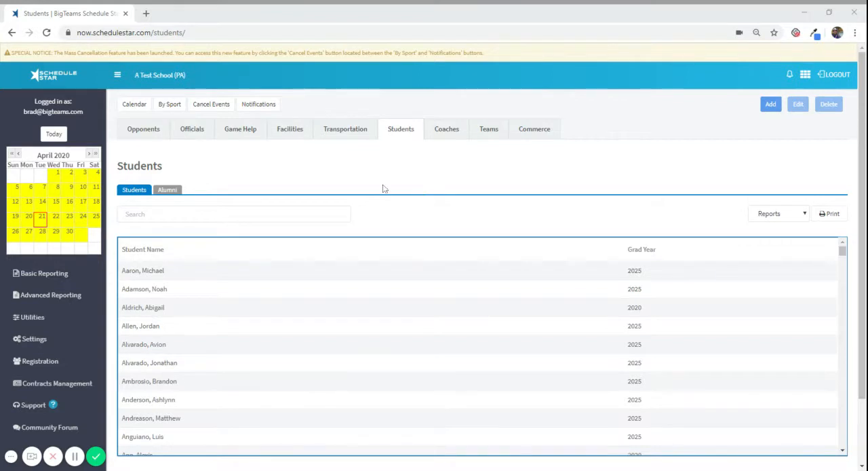
{"action": "mouse_move", "coordinate": [198, 301]}
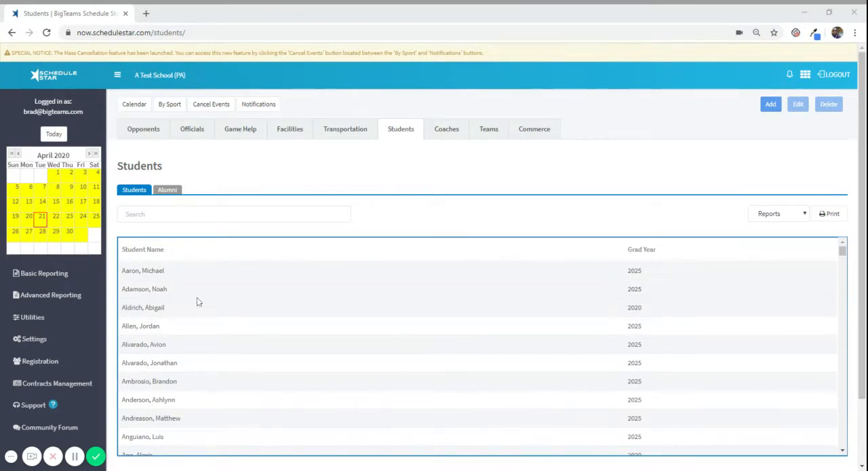
- Expand the Utilities menu in the left sidebar to show user and update tools
{"action": "left_click", "coordinate": [33, 318]}
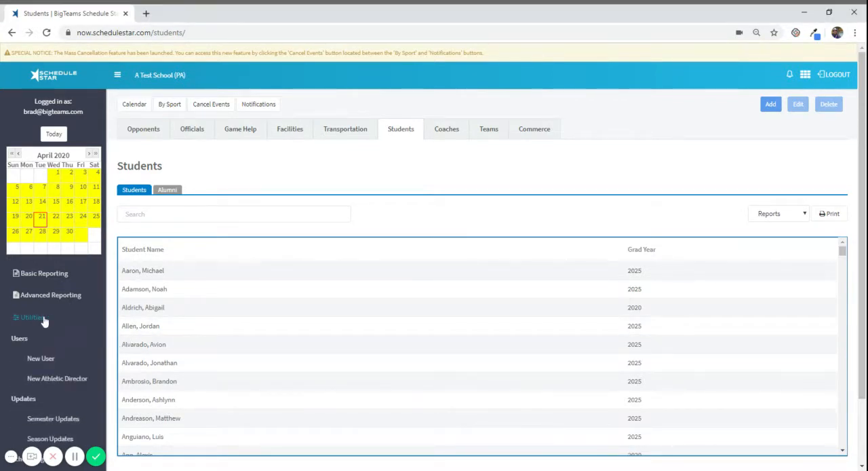
{"action": "mouse_move", "coordinate": [38, 328]}
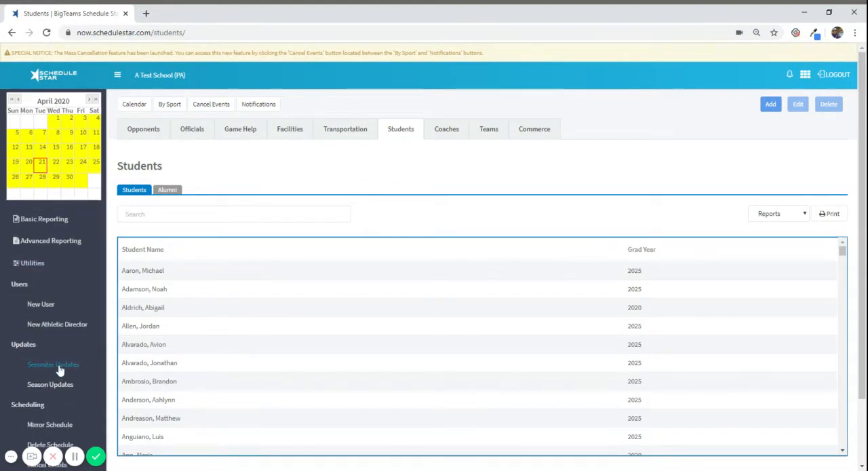
- Go to the Semester Updates page under Utilities > Updates
{"action": "left_click", "coordinate": [52, 363]}
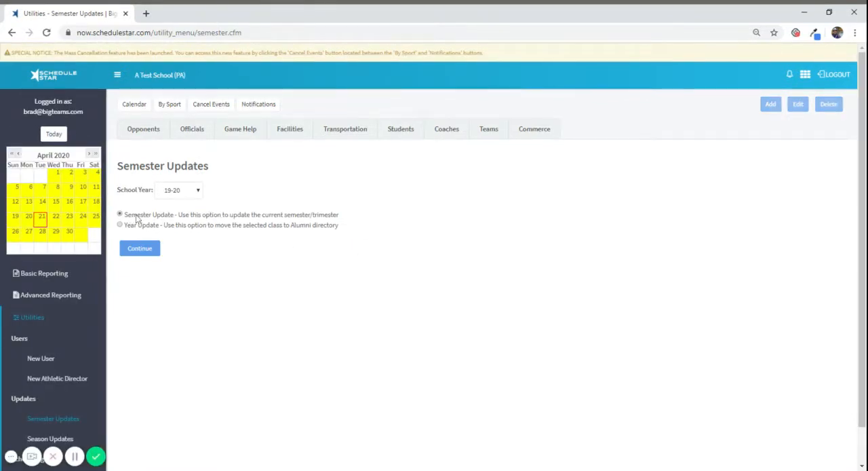
{"action": "mouse_move", "coordinate": [131, 231]}
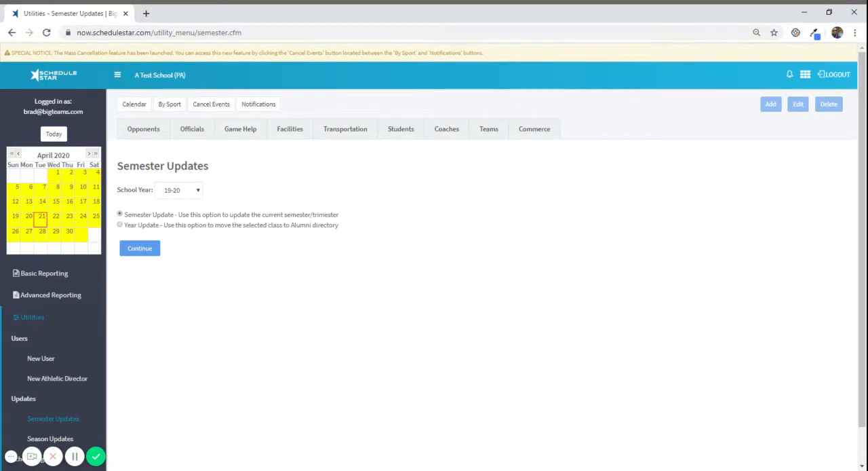
{"action": "mouse_move", "coordinate": [360, 156]}
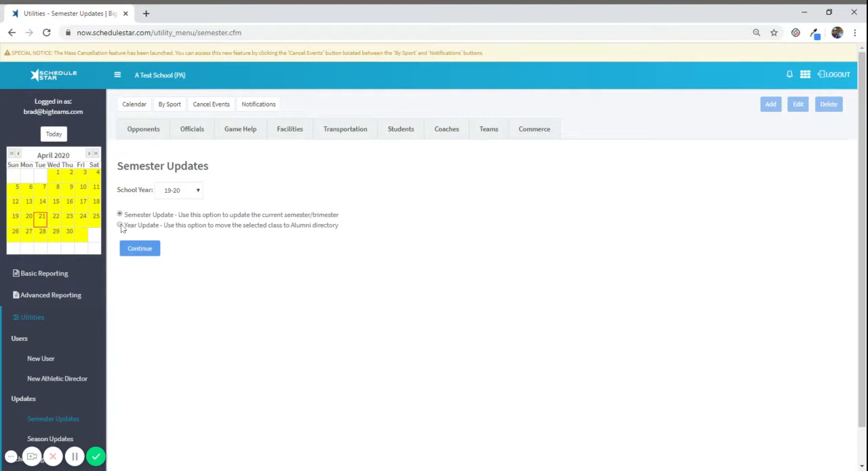
- Choose Year Update for 19-20, continue, and confirm Yes to move the class to alumni
{"action": "left_click", "coordinate": [119, 225]}
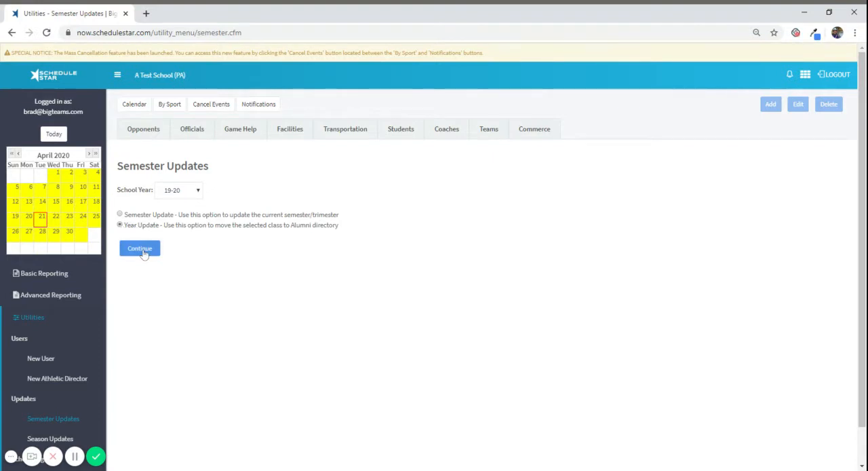
{"action": "left_click", "coordinate": [138, 248]}
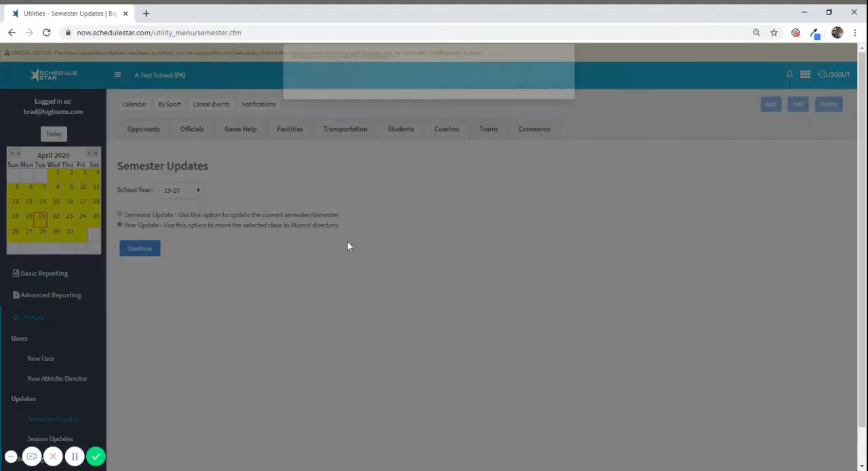
{"action": "left_click", "coordinate": [138, 248]}
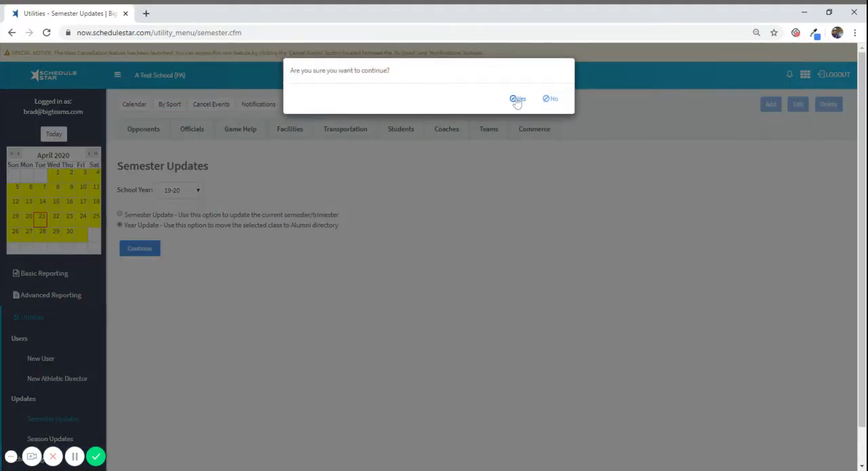
{"action": "left_click", "coordinate": [518, 98]}
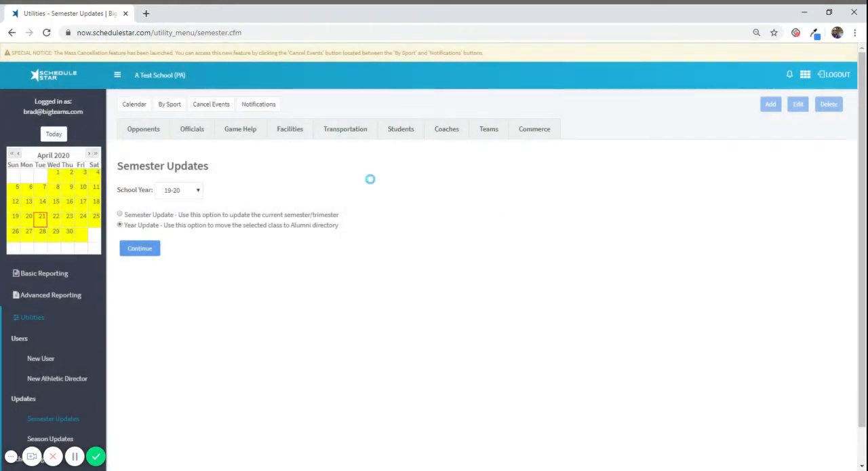
- Wait for the year update to process until the Saved notification appears
{"action": "left_click", "coordinate": [119, 214]}
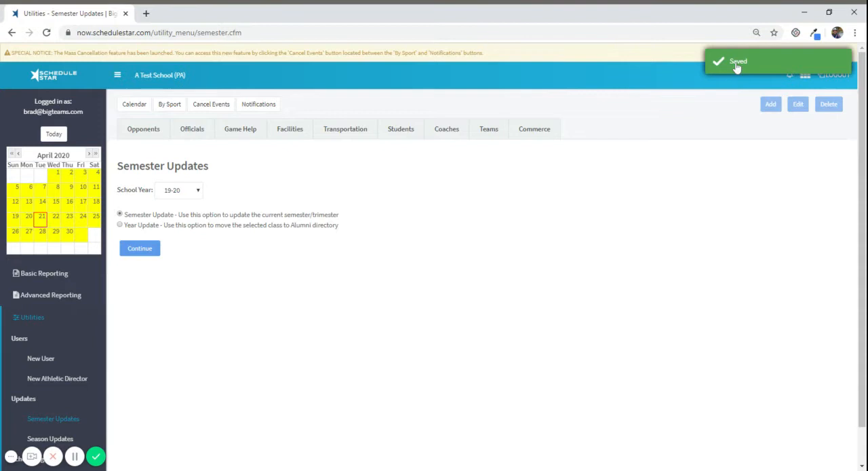
{"action": "mouse_move", "coordinate": [411, 144]}
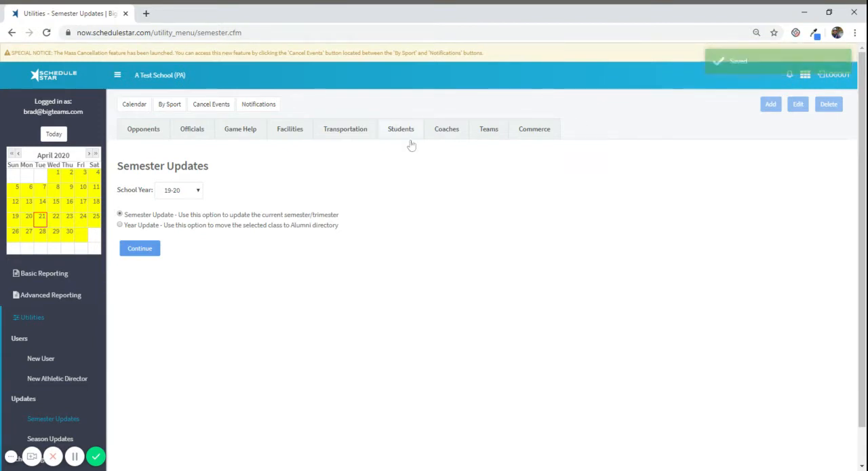
{"action": "mouse_move", "coordinate": [359, 147]}
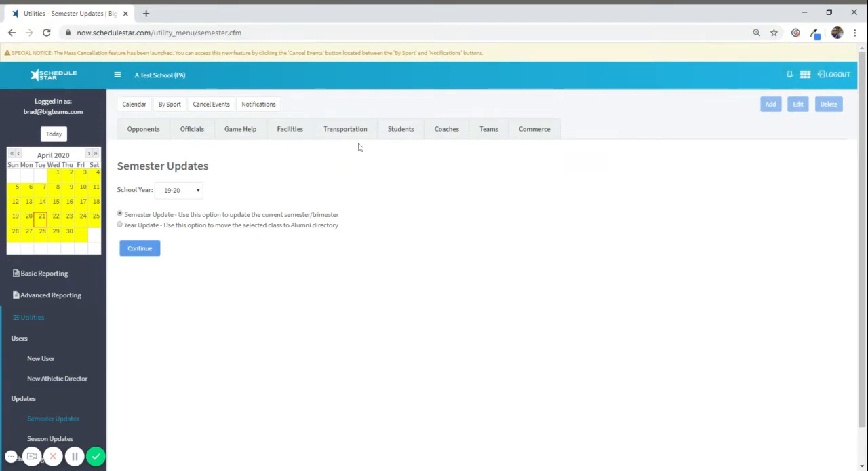
{"action": "mouse_move", "coordinate": [176, 73]}
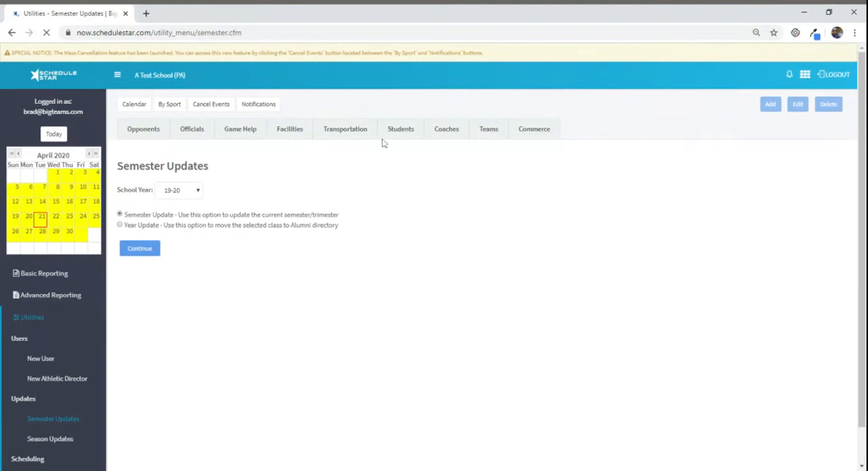
- Return to the Students roster and switch to its Alumni sub-tab
{"action": "left_click", "coordinate": [400, 128]}
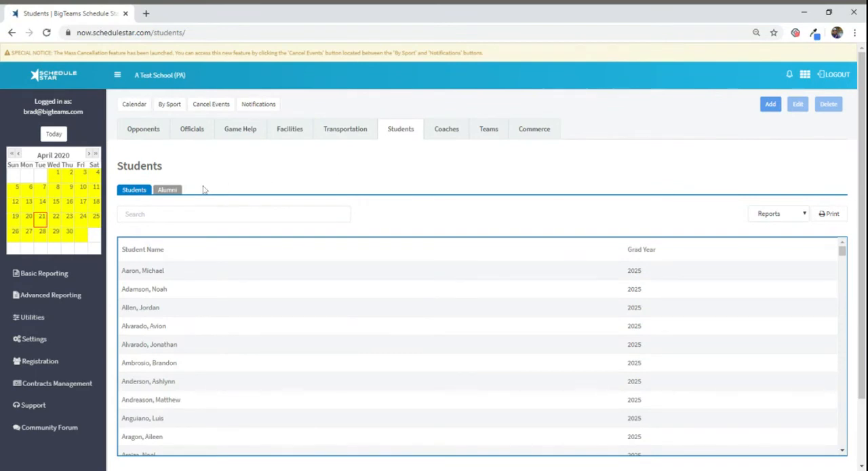
{"action": "left_click", "coordinate": [167, 190]}
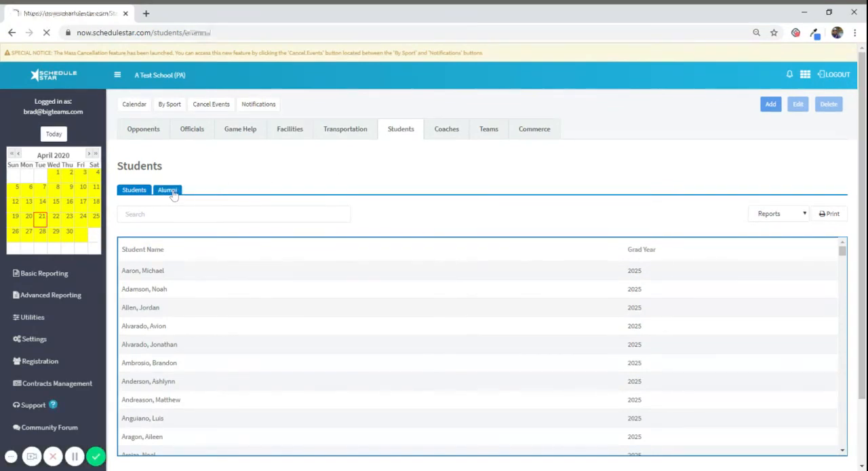
- Filter the Alumni listing from 16-17 to the 19-20 year to show the 2020 graduates
{"action": "left_click", "coordinate": [167, 190]}
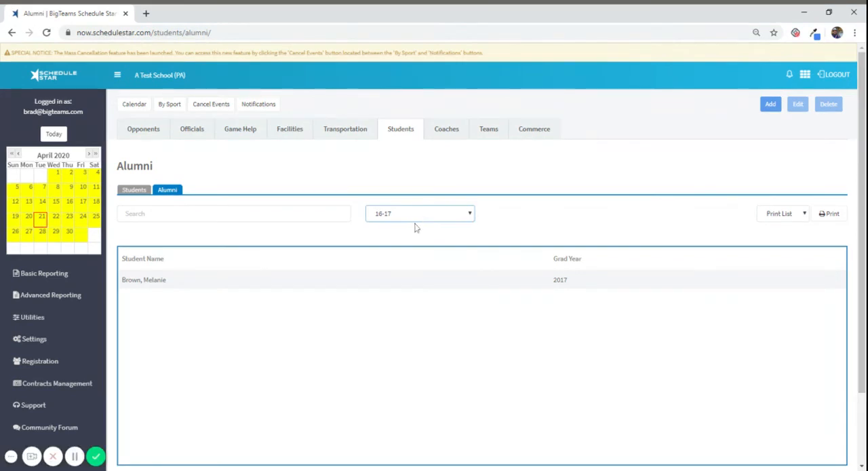
{"action": "left_click", "coordinate": [421, 213]}
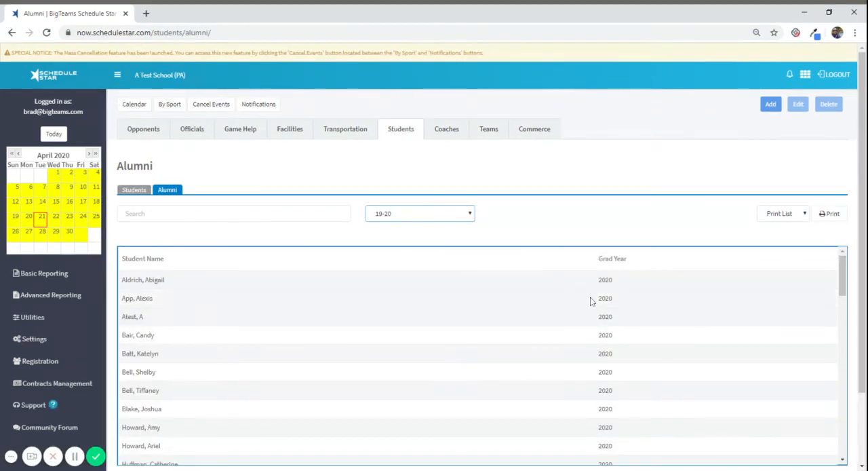
{"action": "mouse_move", "coordinate": [575, 293]}
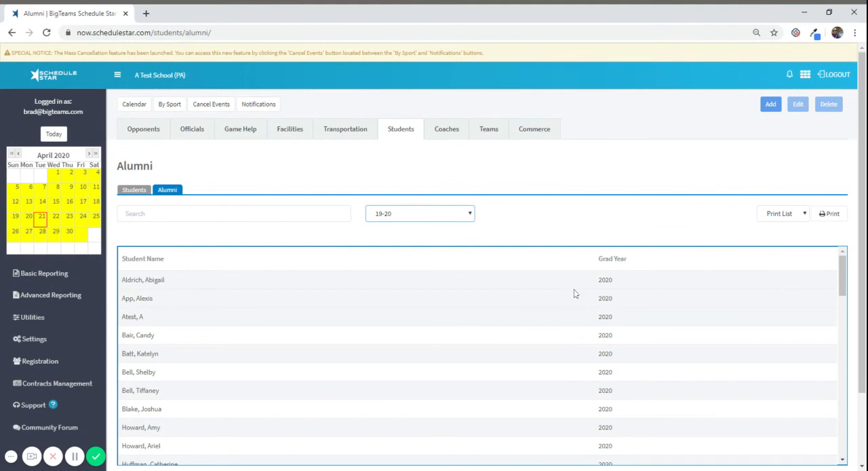
{"action": "mouse_move", "coordinate": [363, 252]}
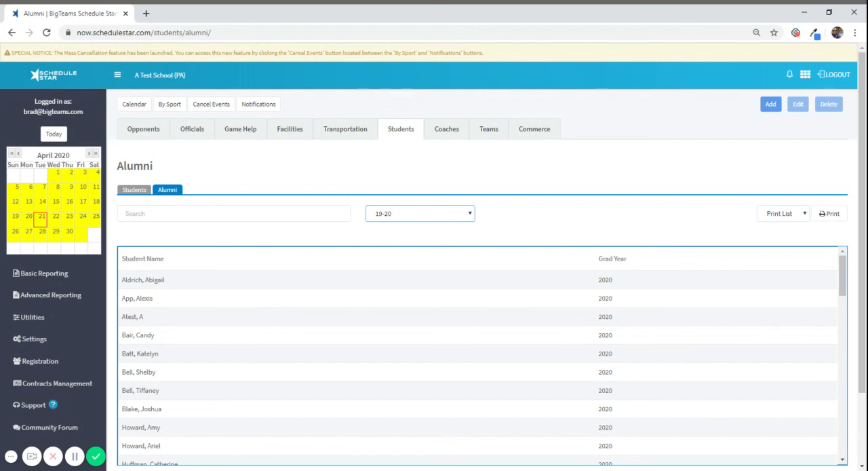
{"action": "mouse_move", "coordinate": [492, 304]}
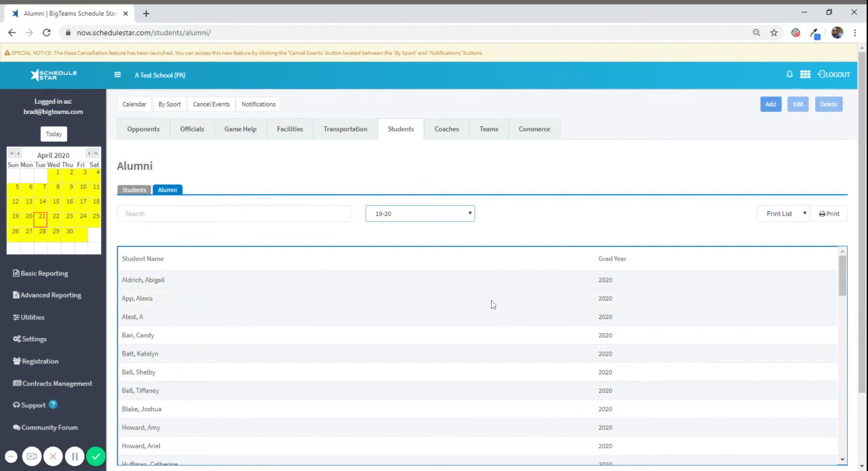
{"action": "mouse_move", "coordinate": [518, 407]}
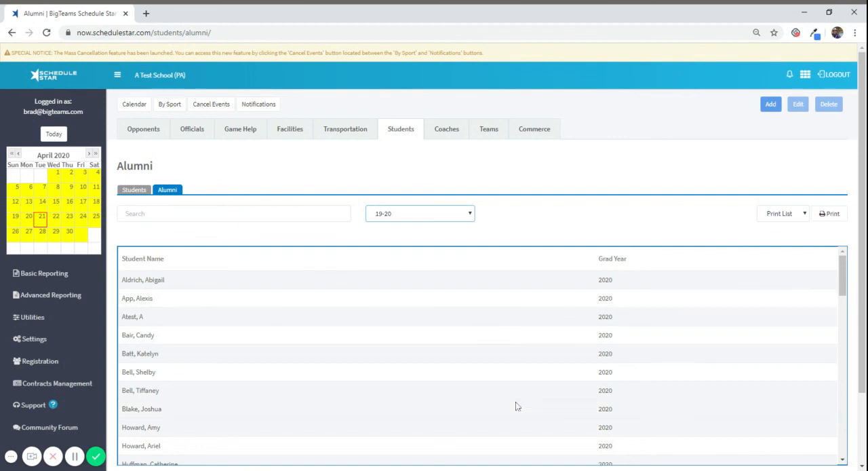